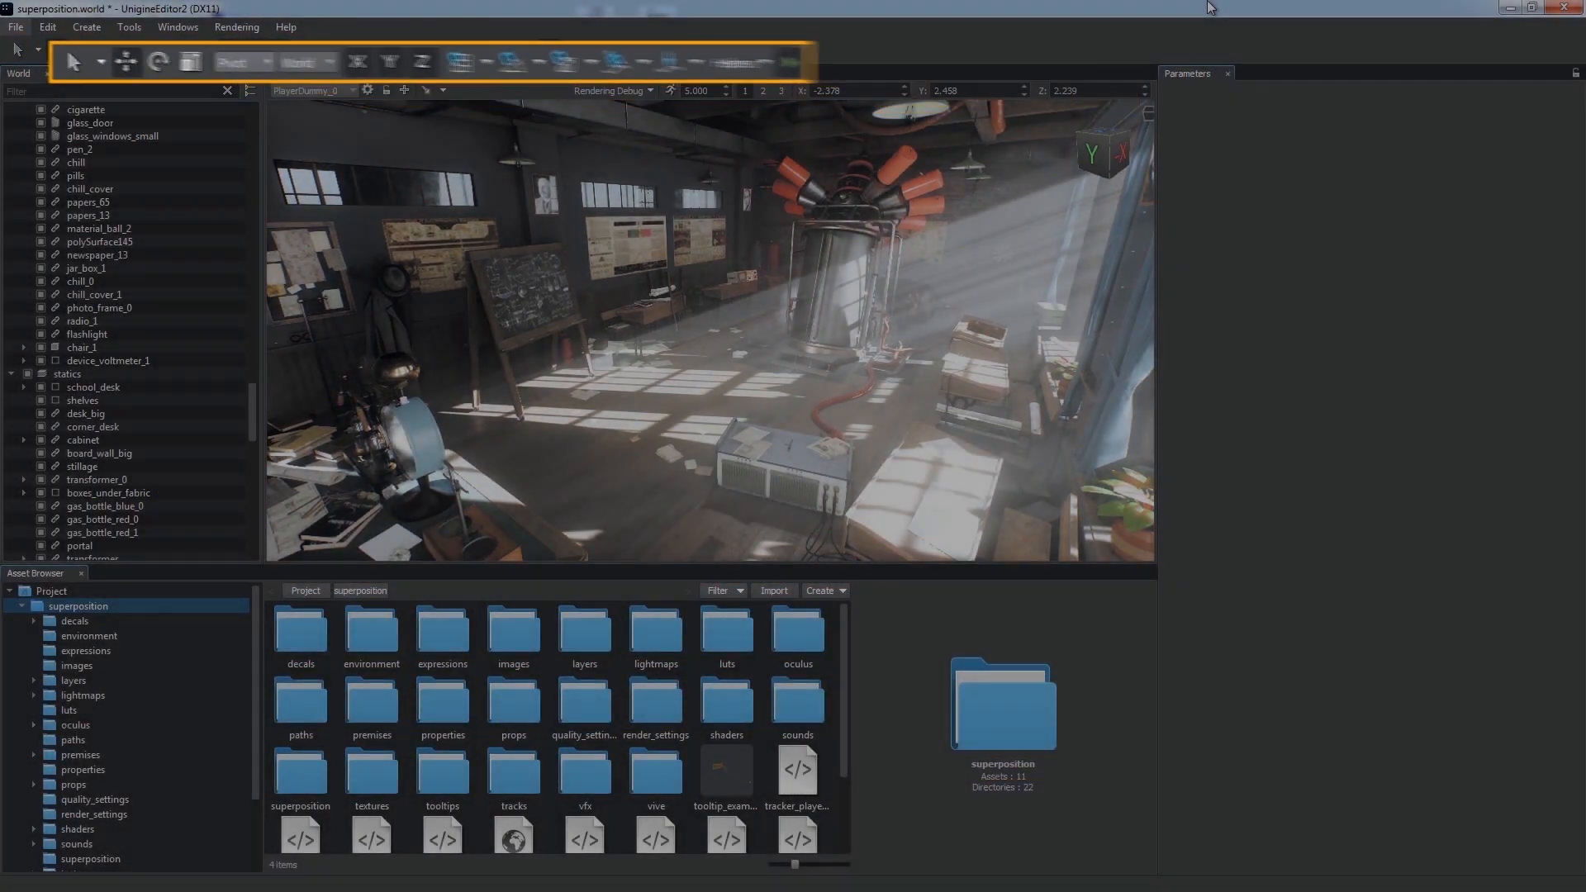
Select the portal node so its transform and properties appear in Parameters.
click(79, 545)
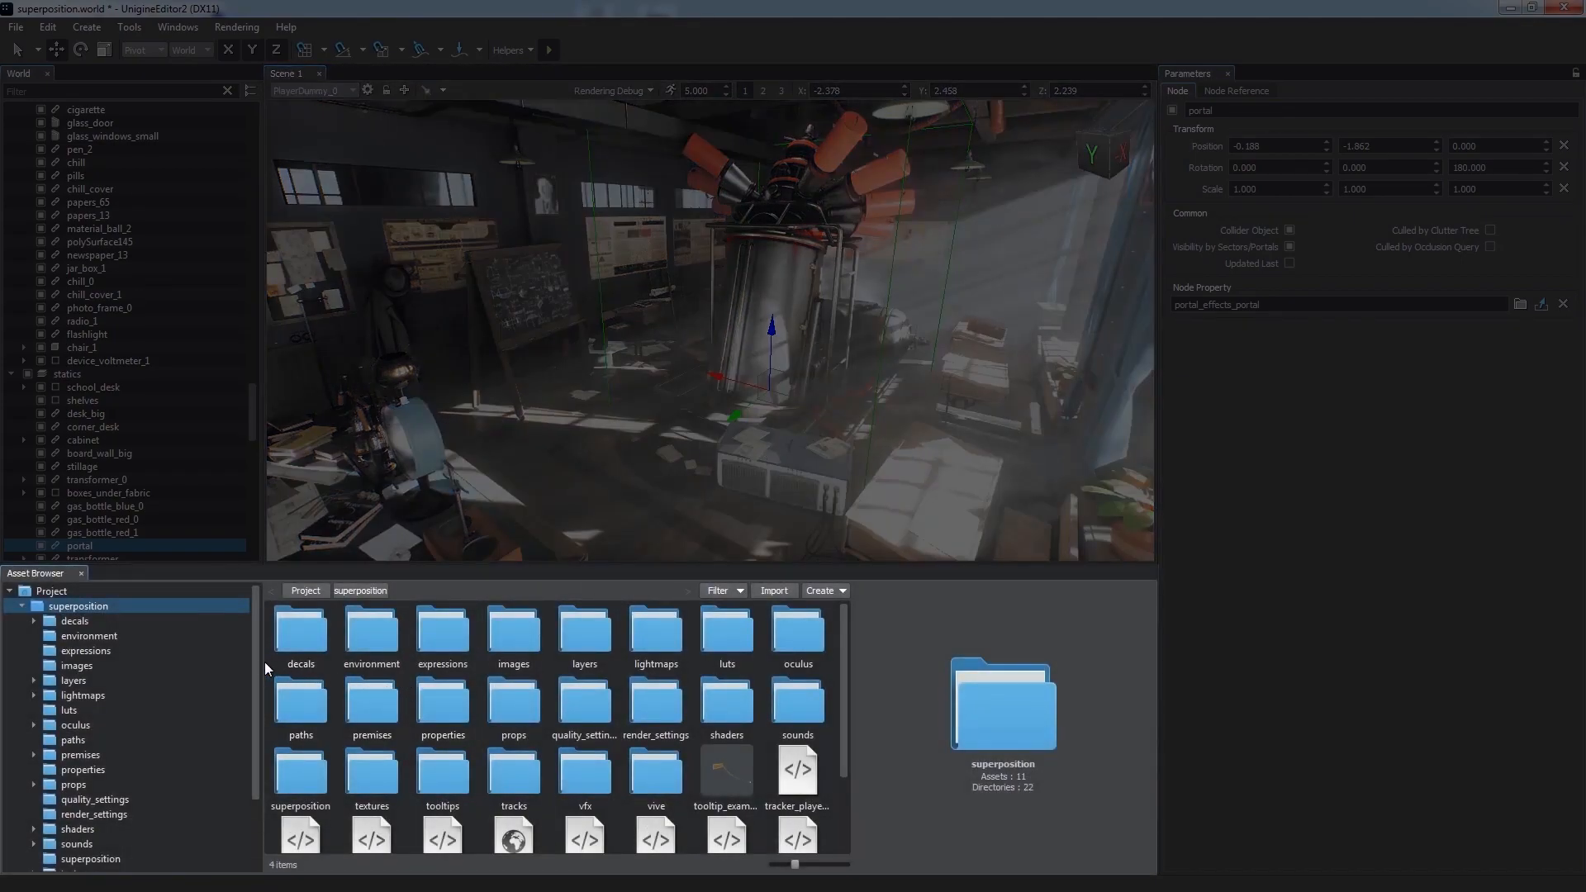
scroll(down, 3)
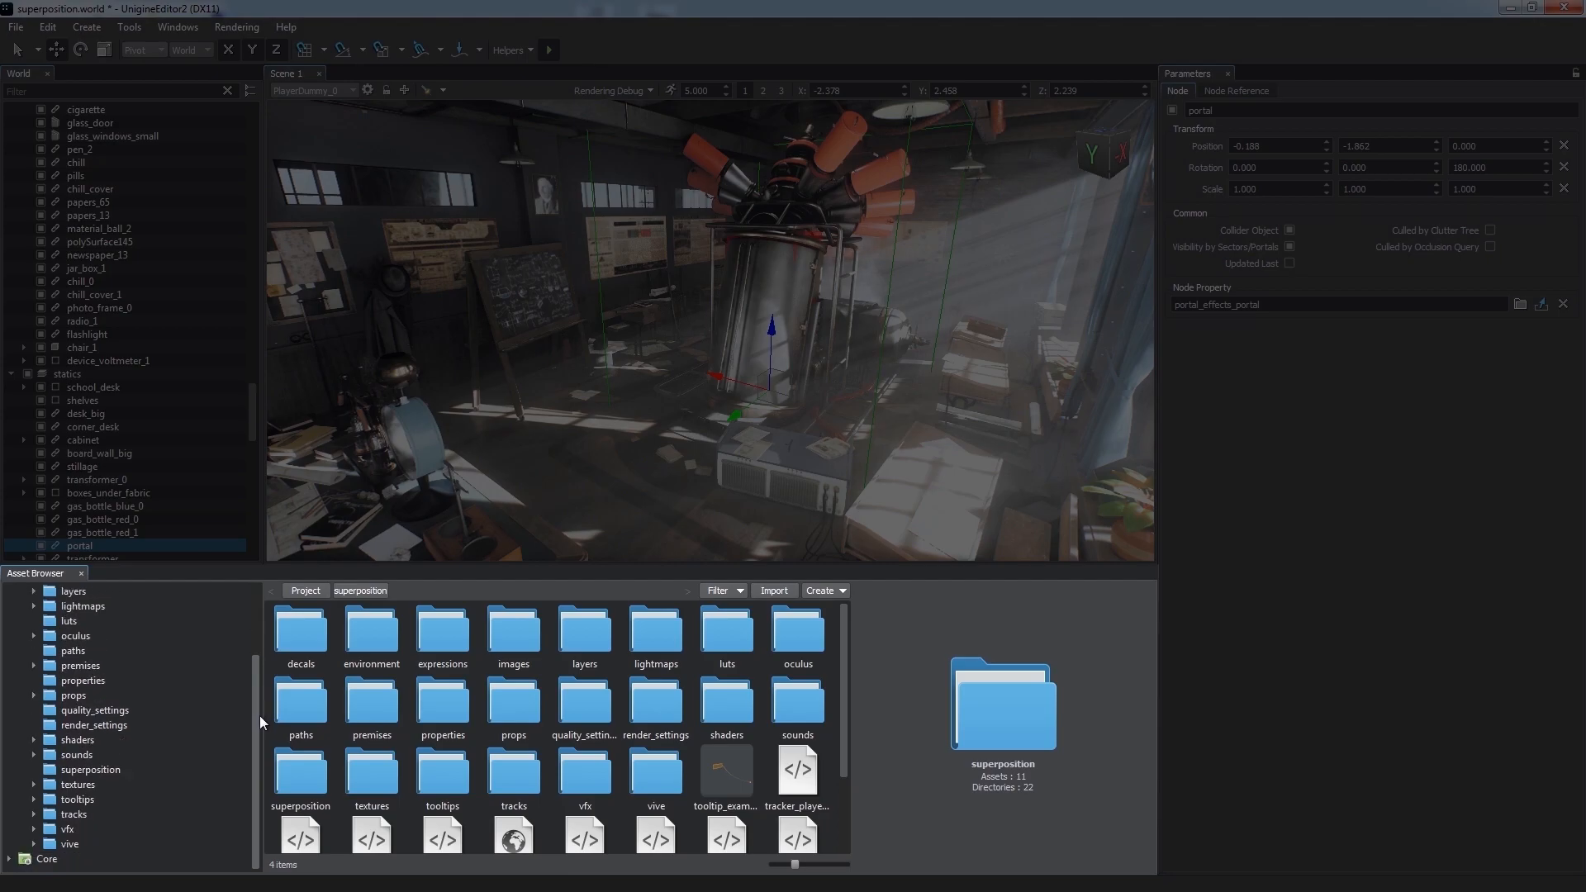
click(33, 702)
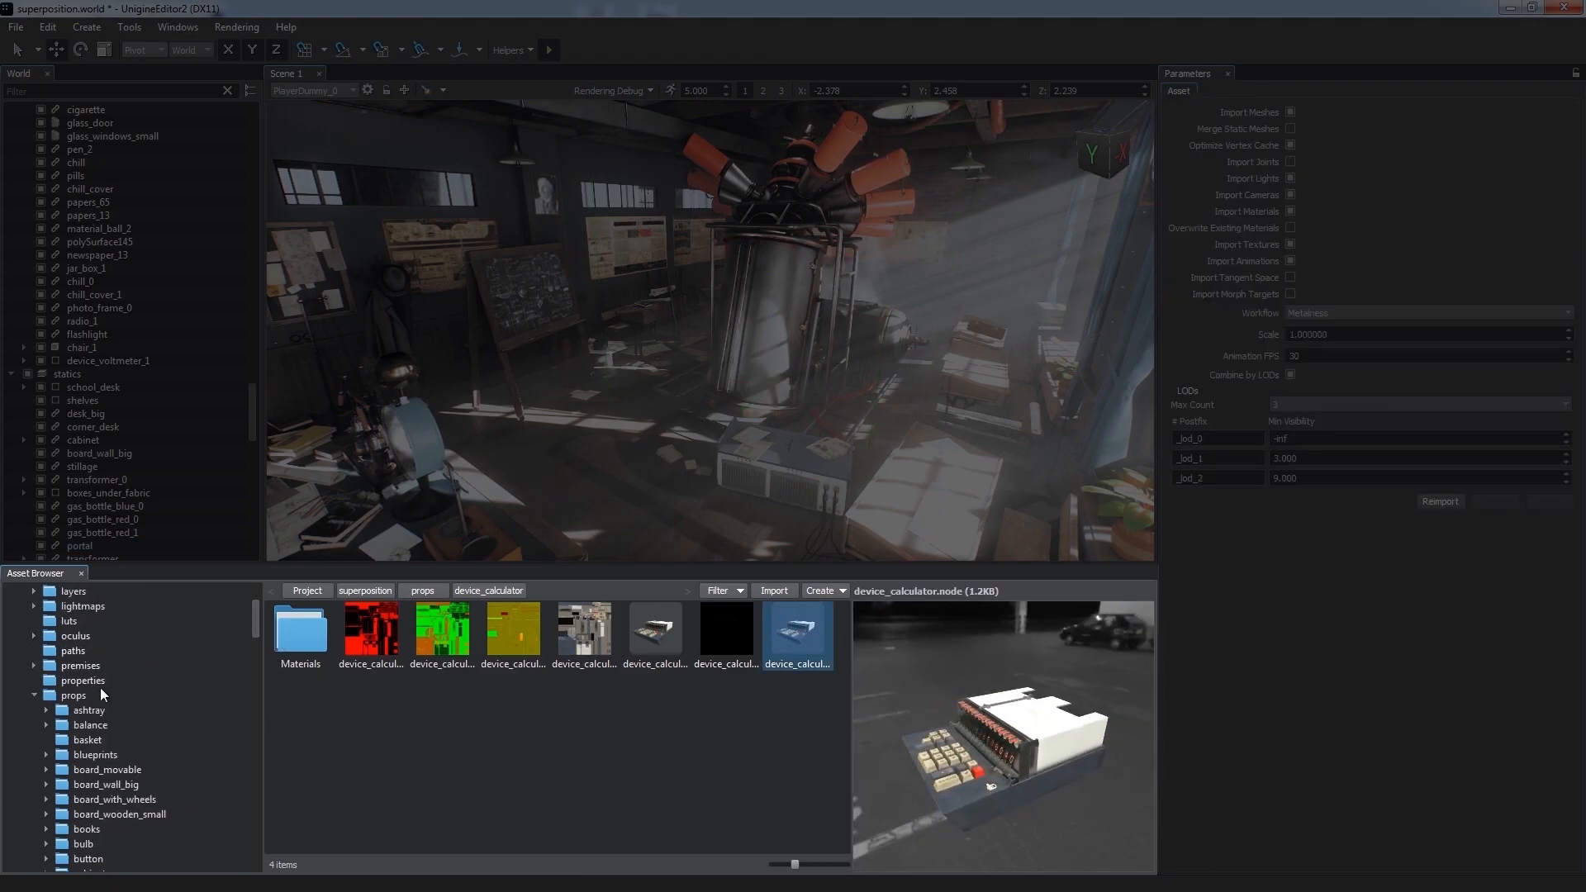
click(78, 783)
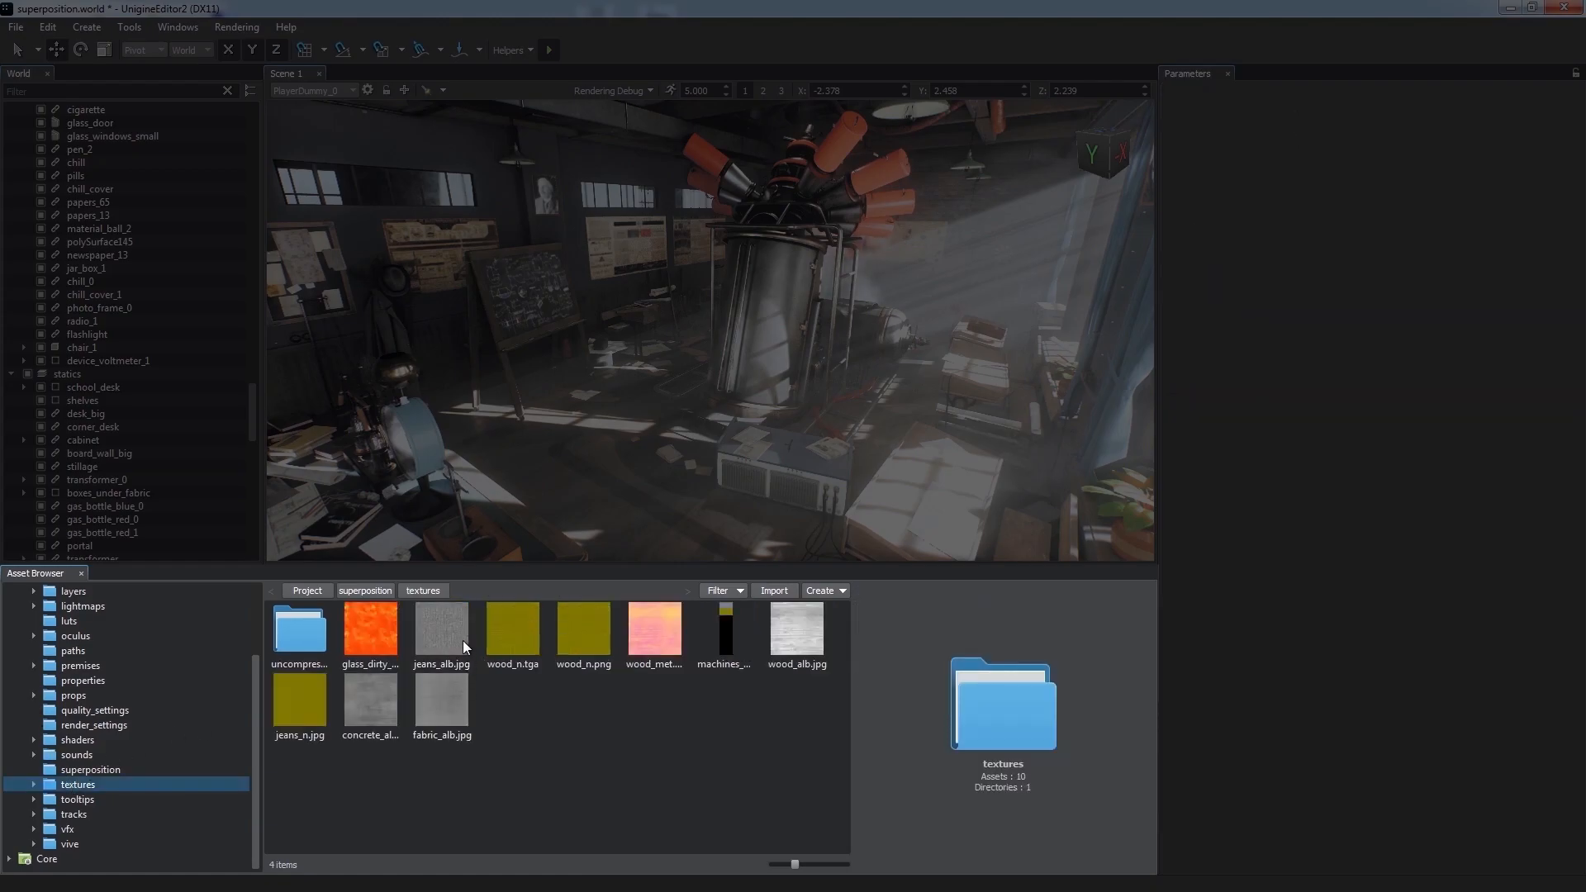
click(78, 755)
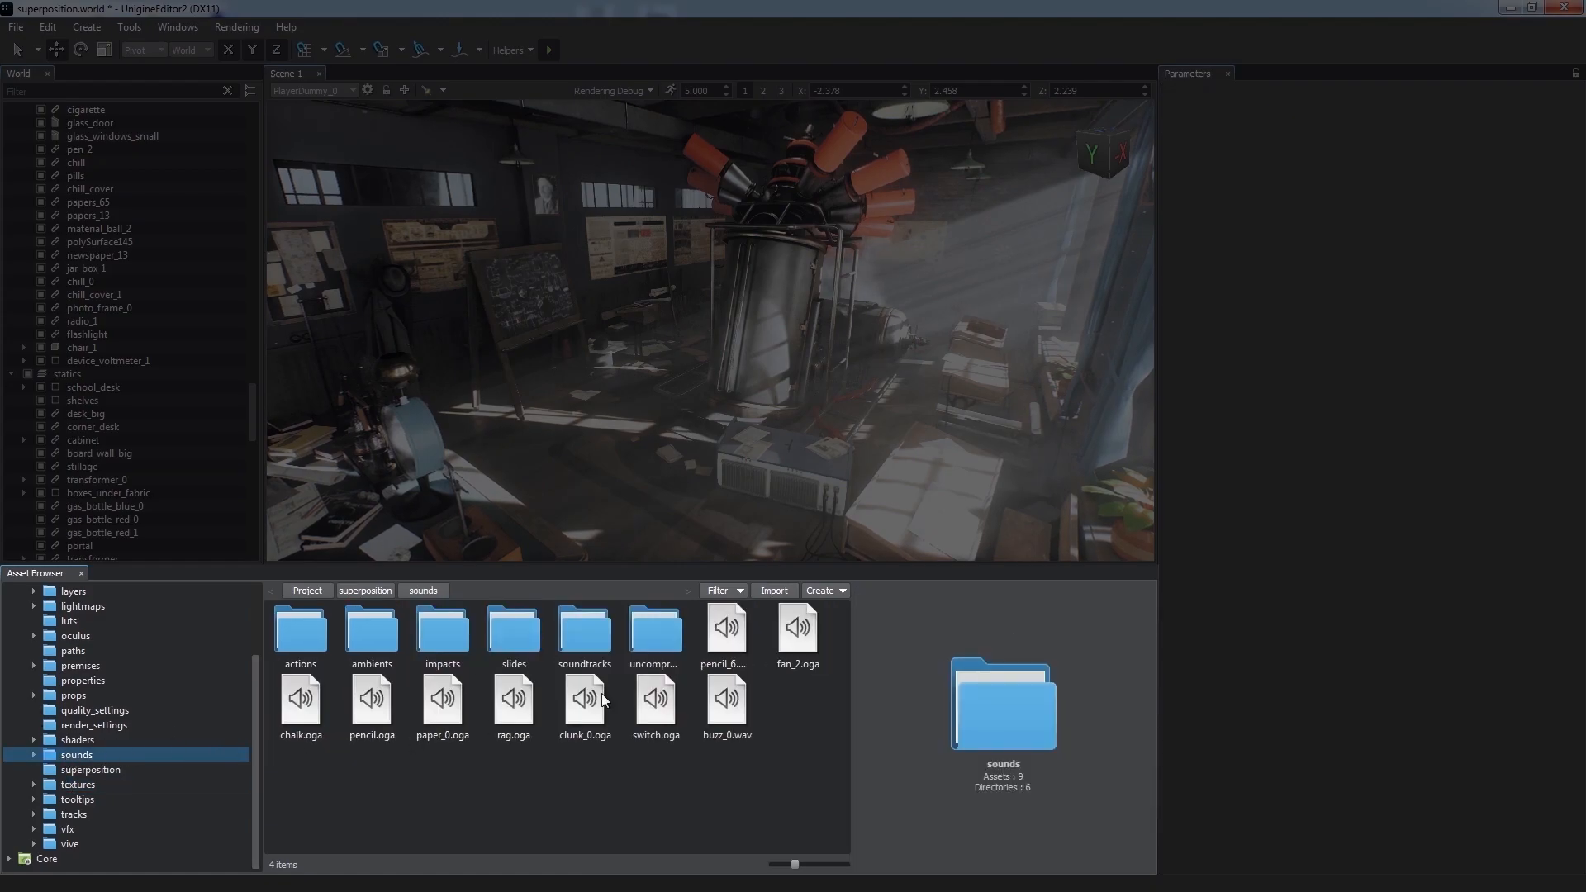
click(798, 627)
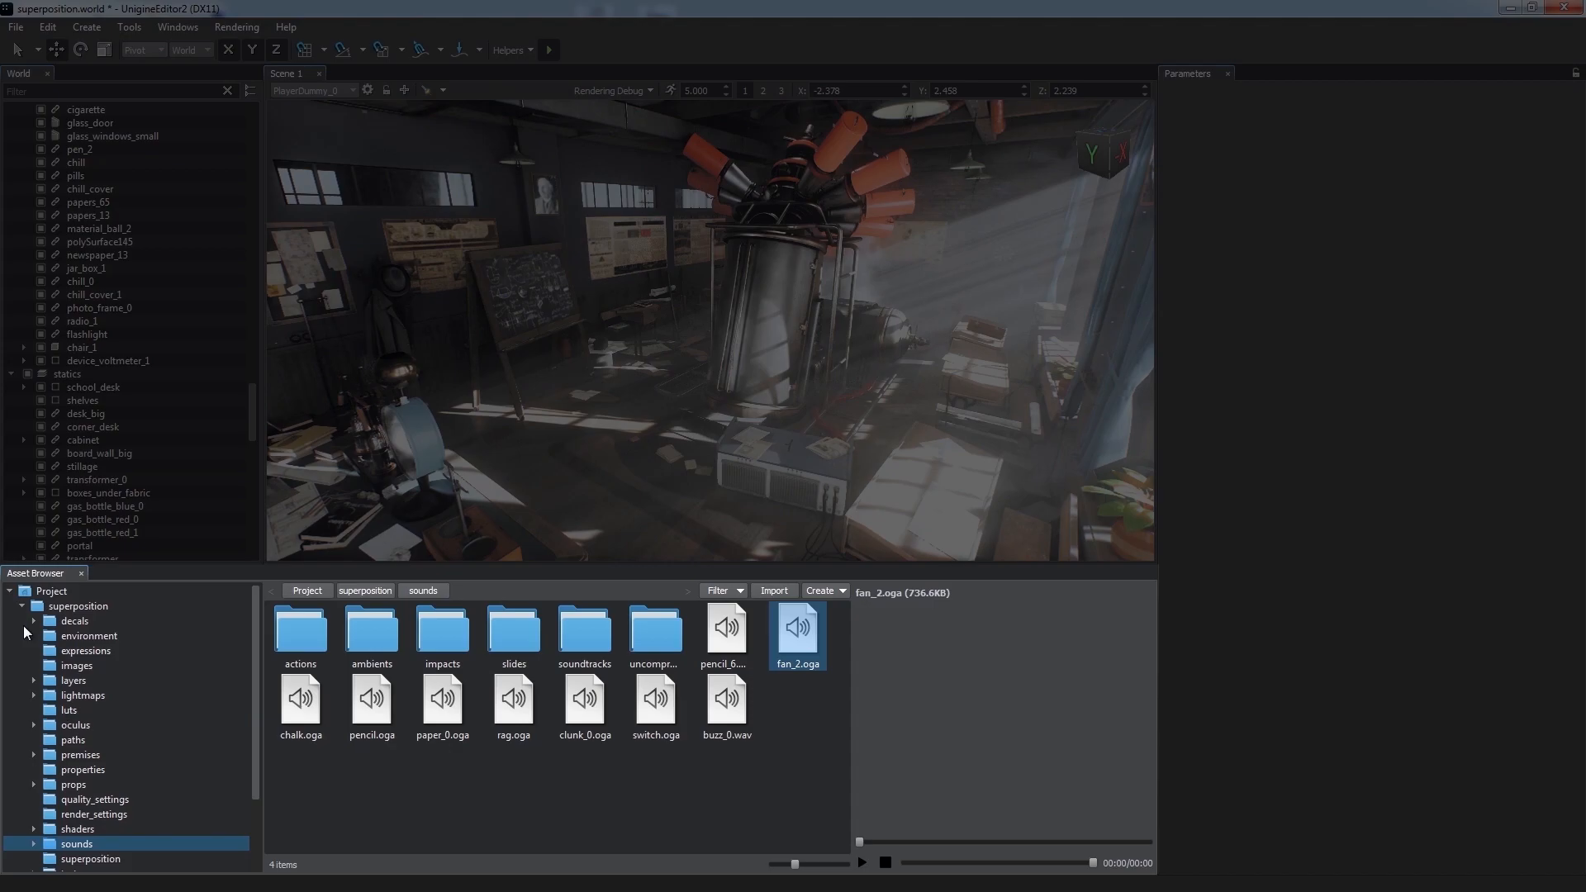
click(77, 605)
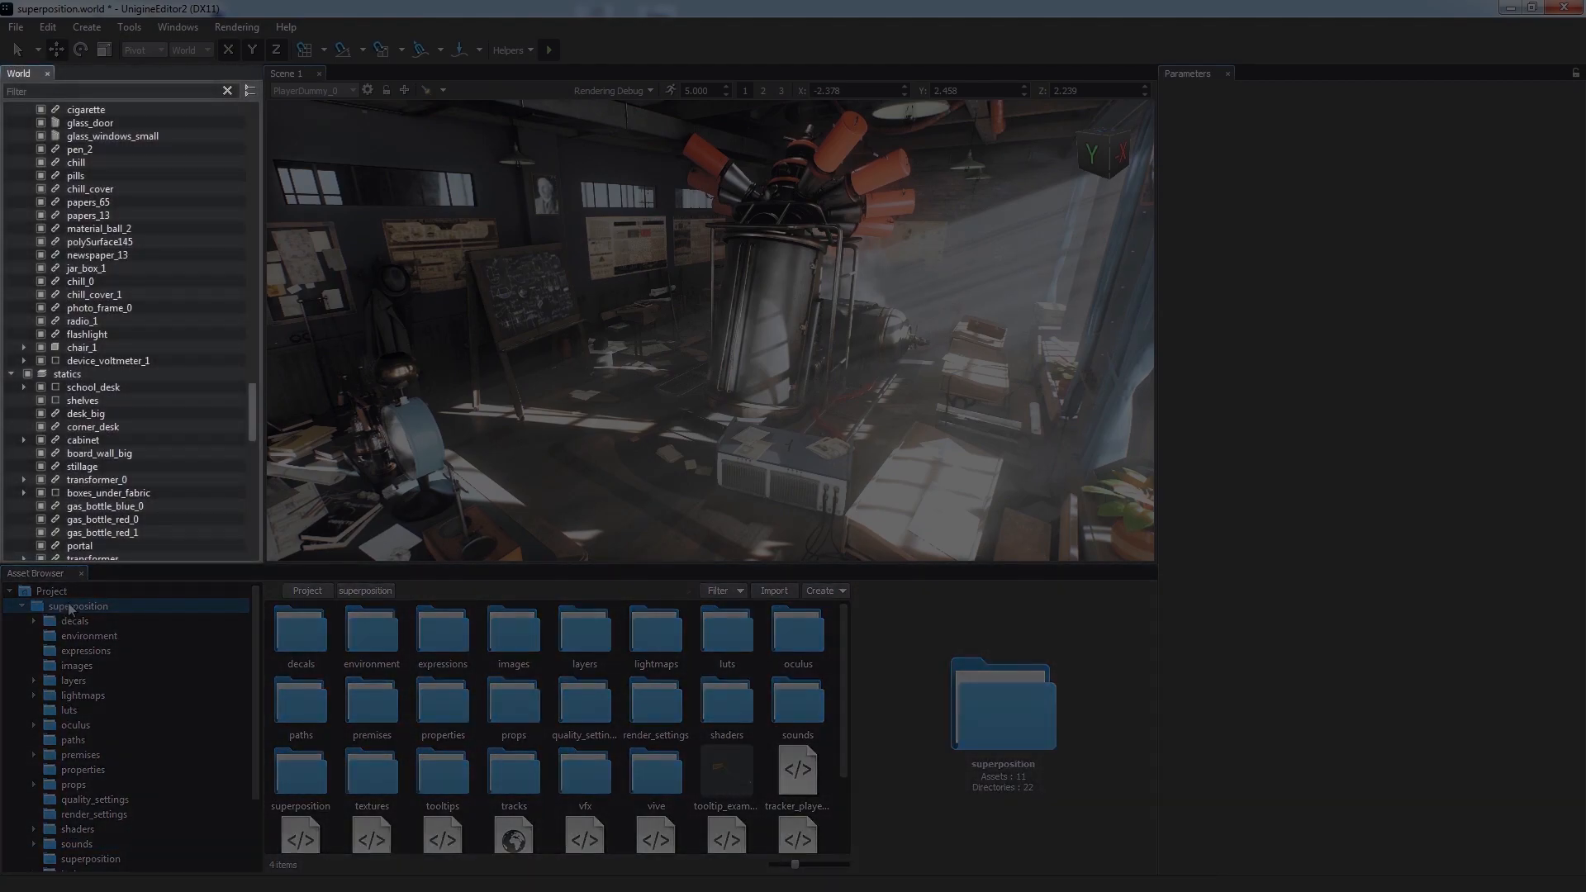
Collapse the expanded hierarchy nodes, selecting spawn_point and then curtains along the way.
scroll(down, 3)
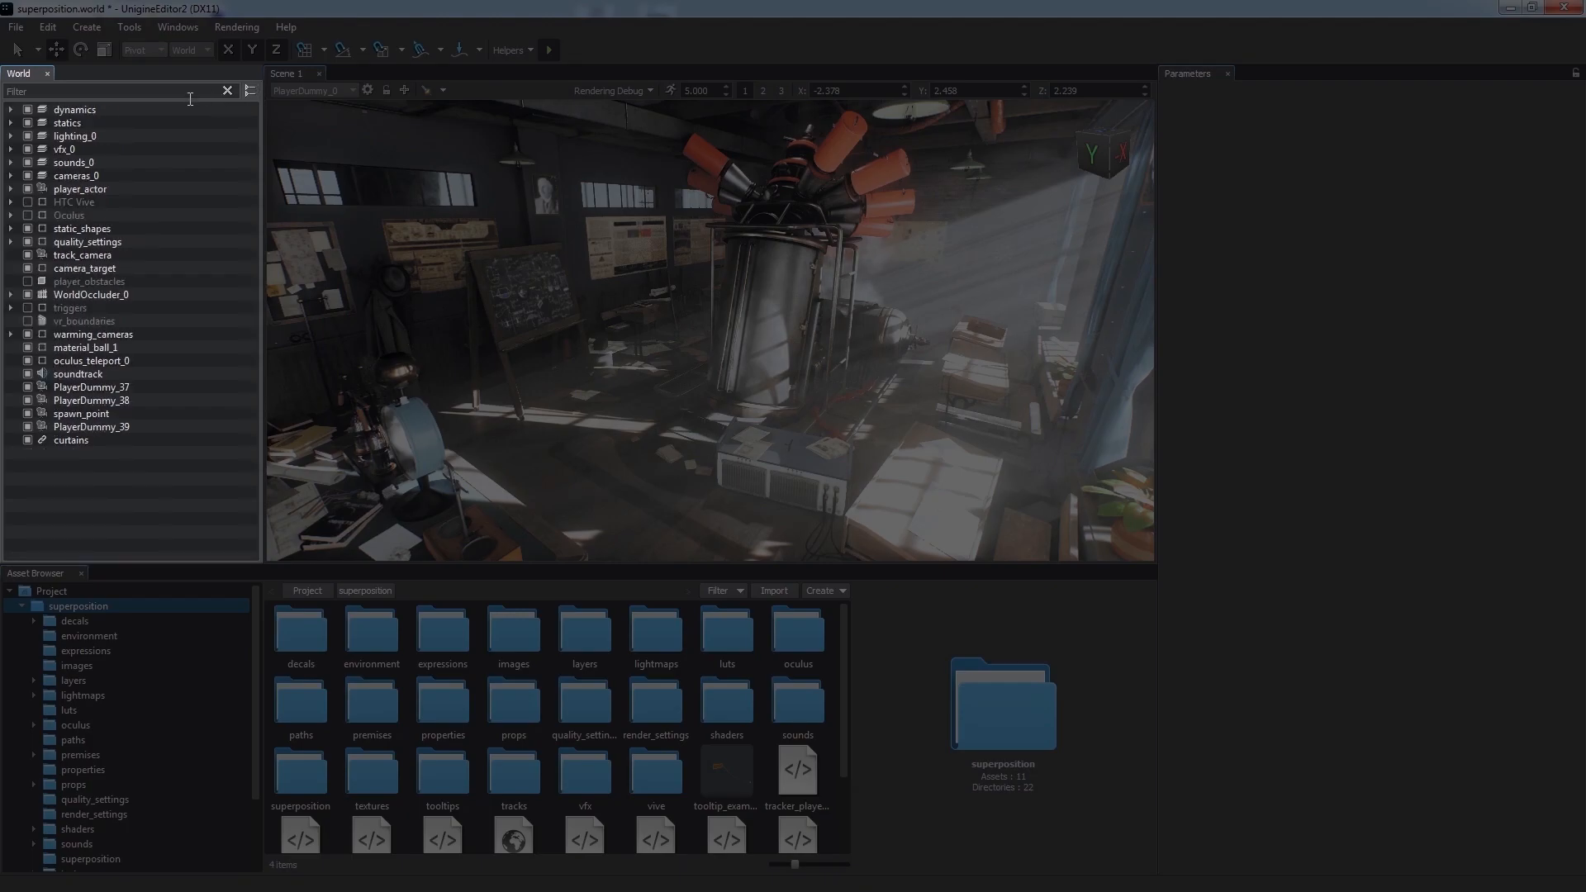
mouse_move(72, 452)
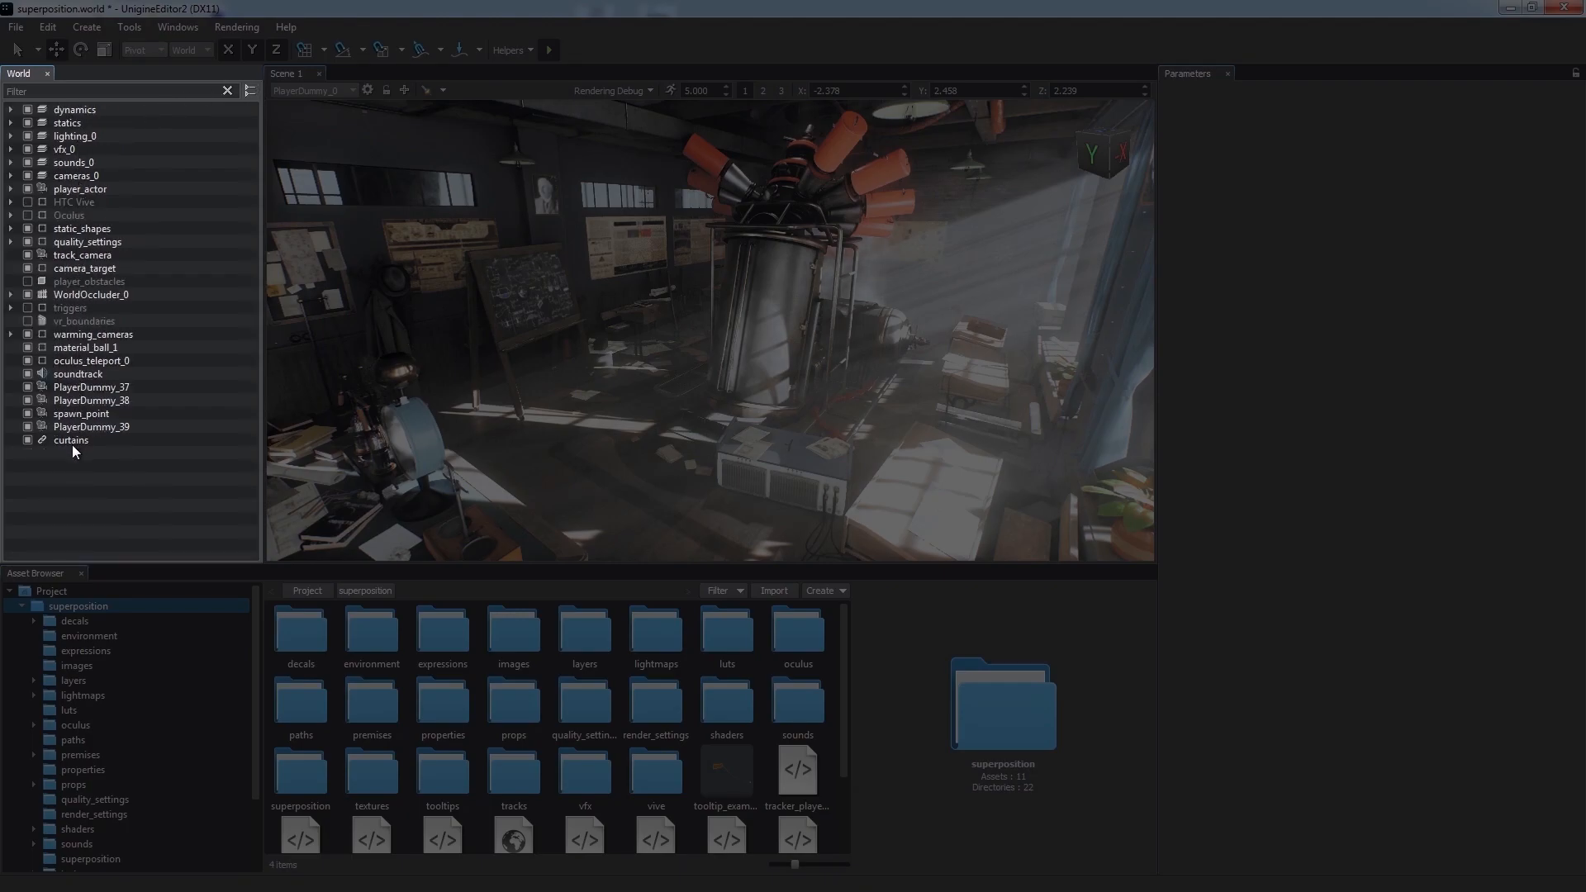
click(71, 439)
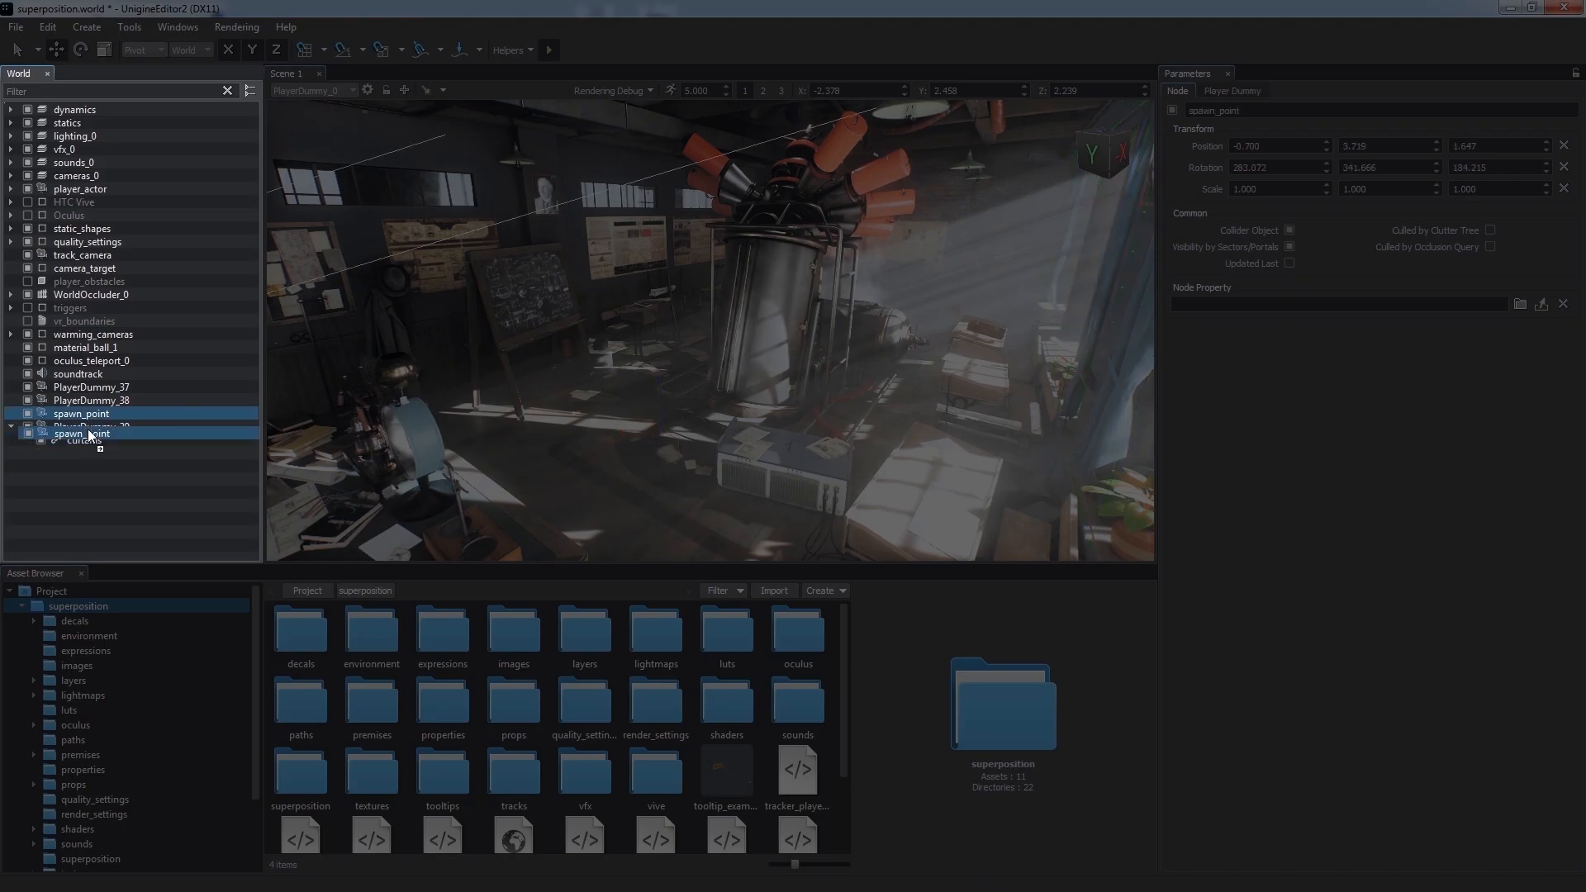
click(93, 439)
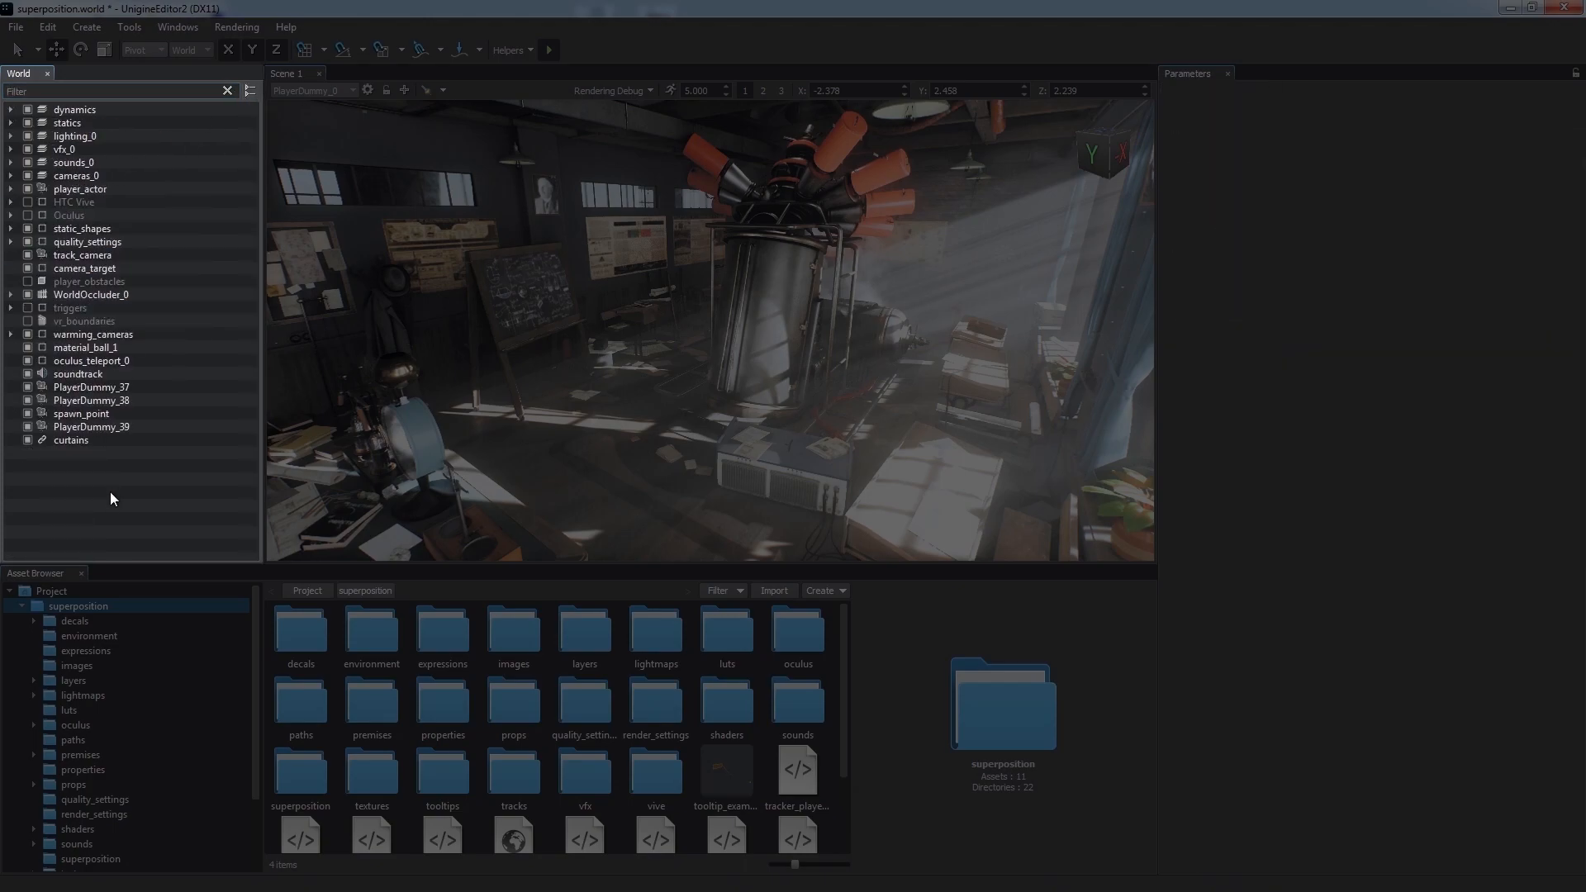
click(71, 439)
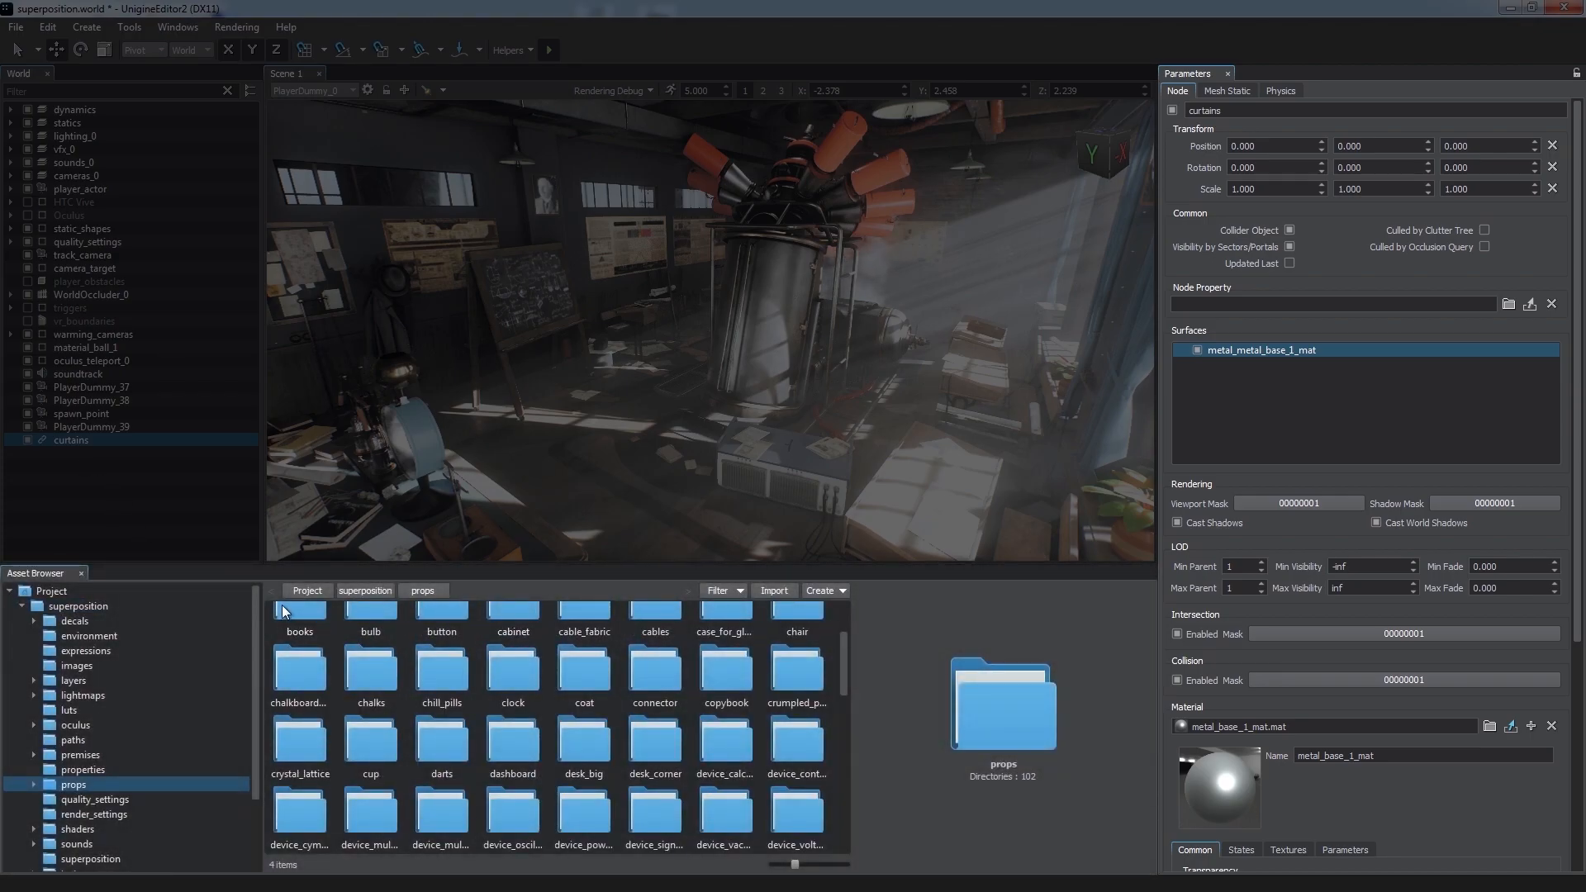
Open the books folder under props and select the portal node under statics.
double_click(299, 618)
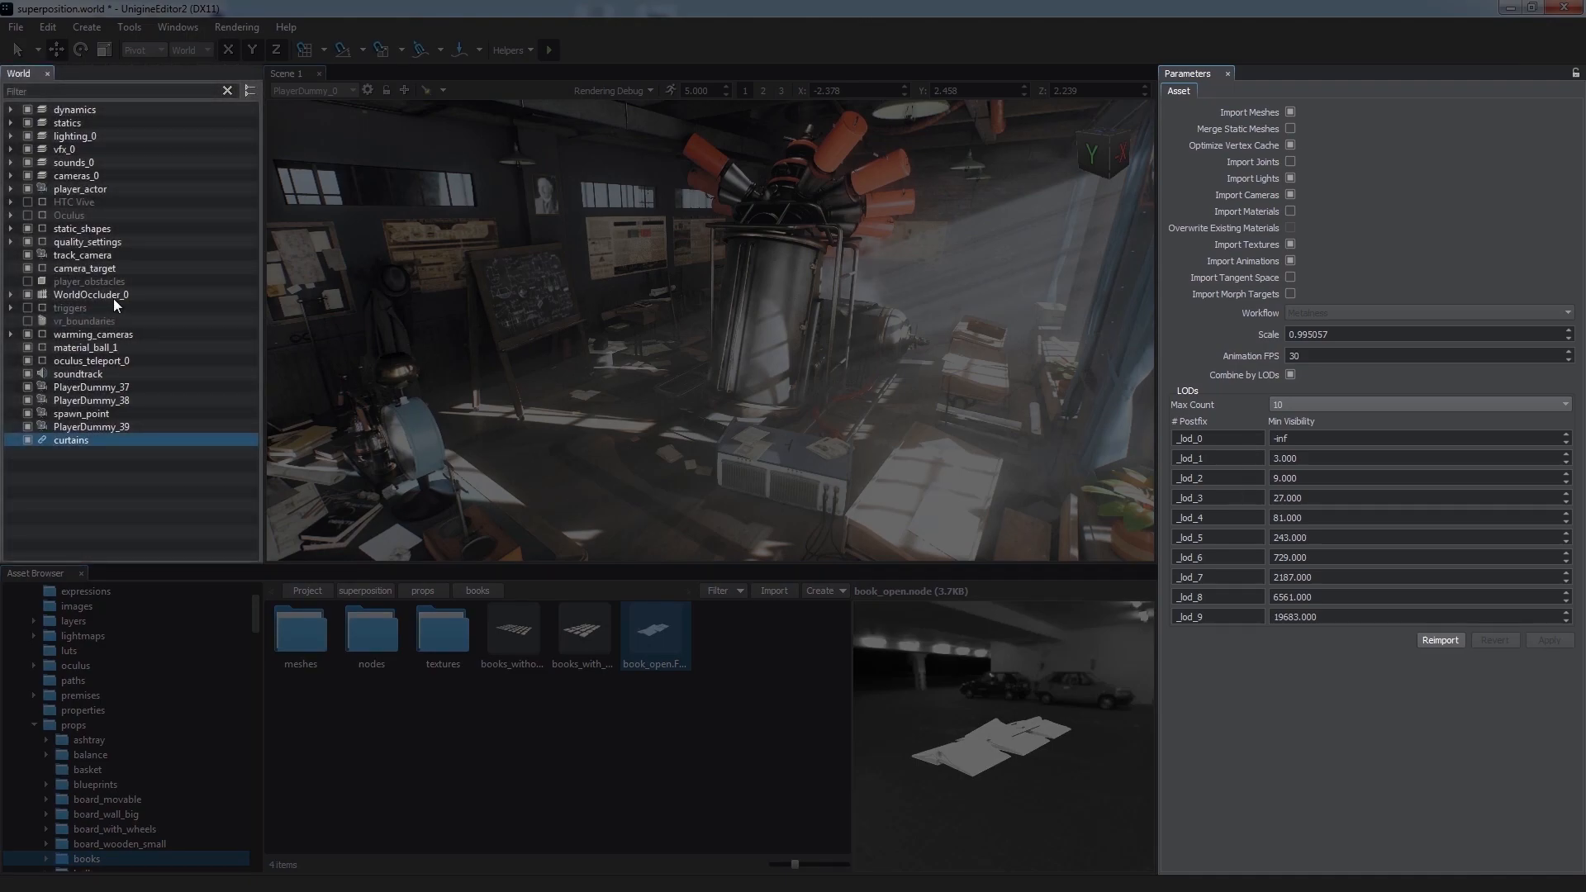
click(81, 413)
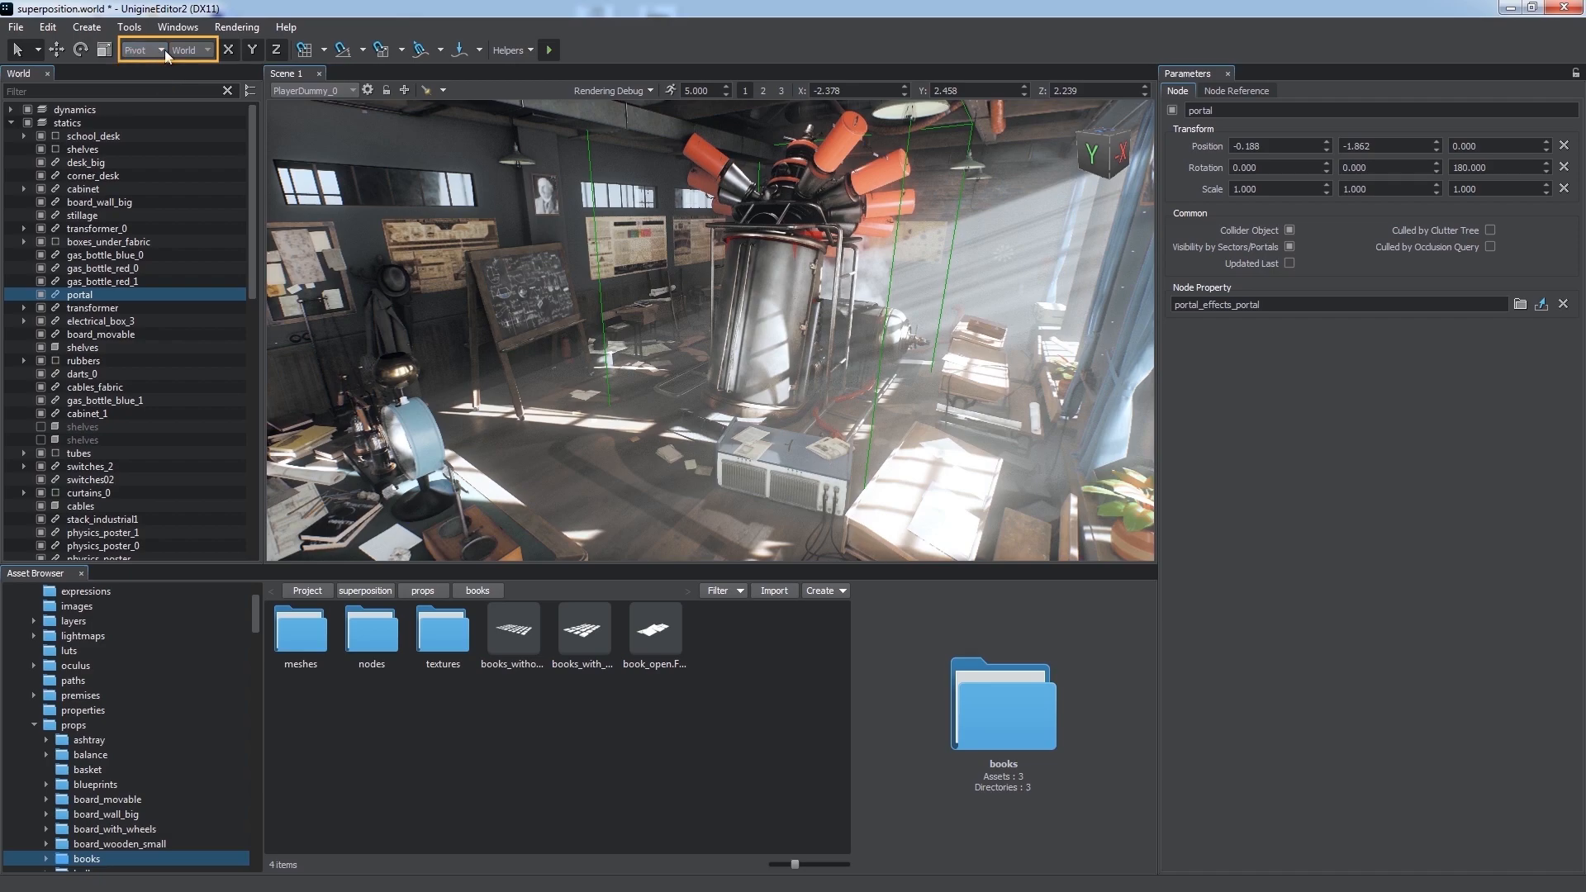
Use the toolbar grid and surface snap tools to place the portal at 0.000, 0.000, 0.035.
click(190, 50)
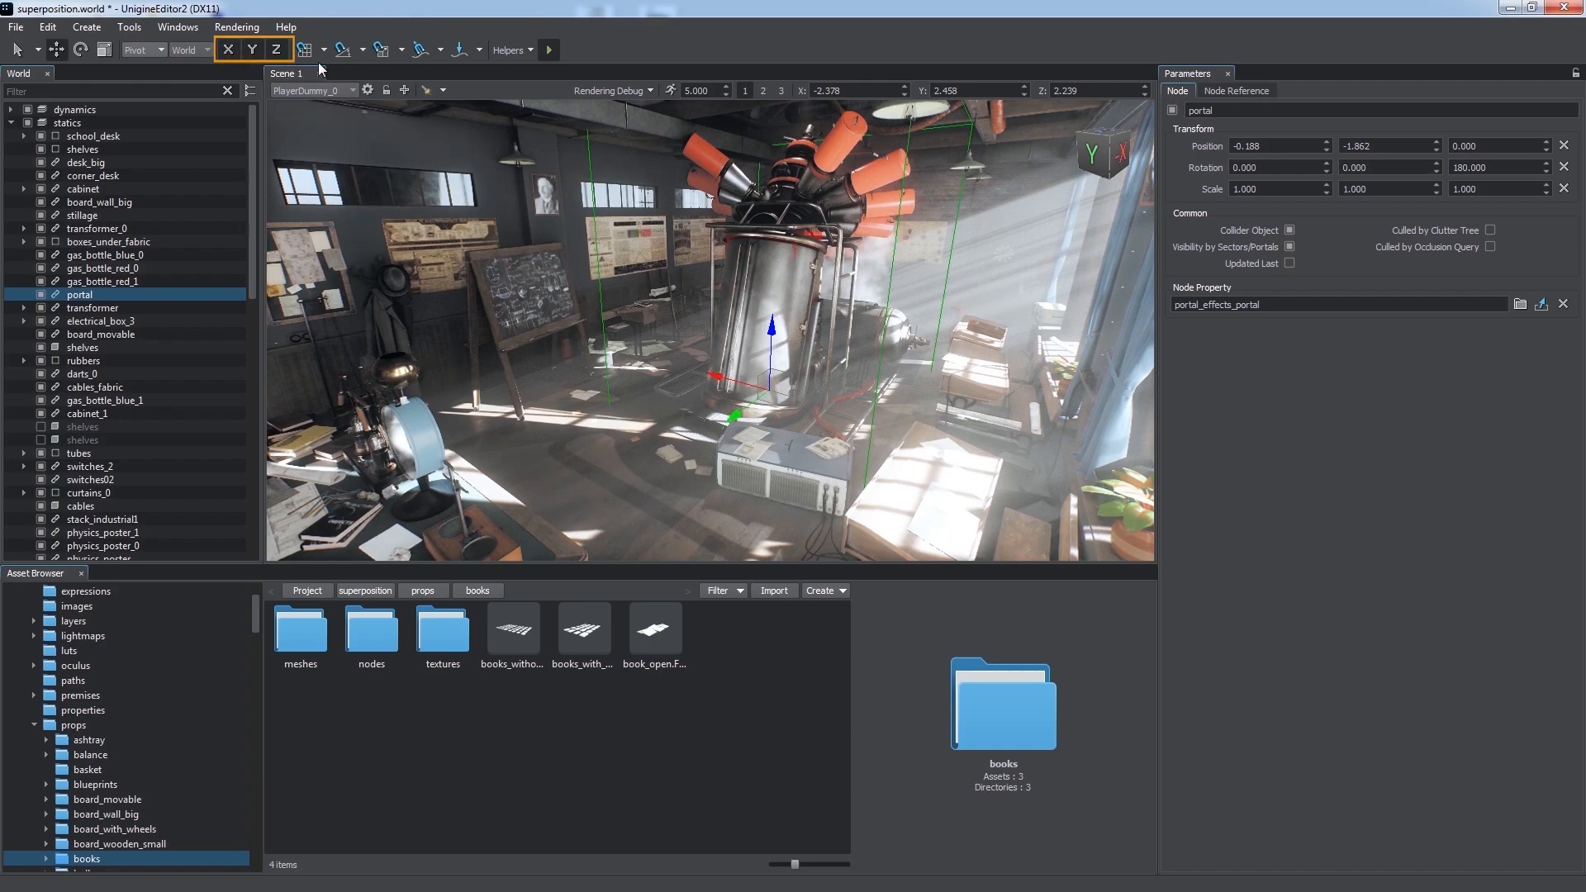
click(304, 50)
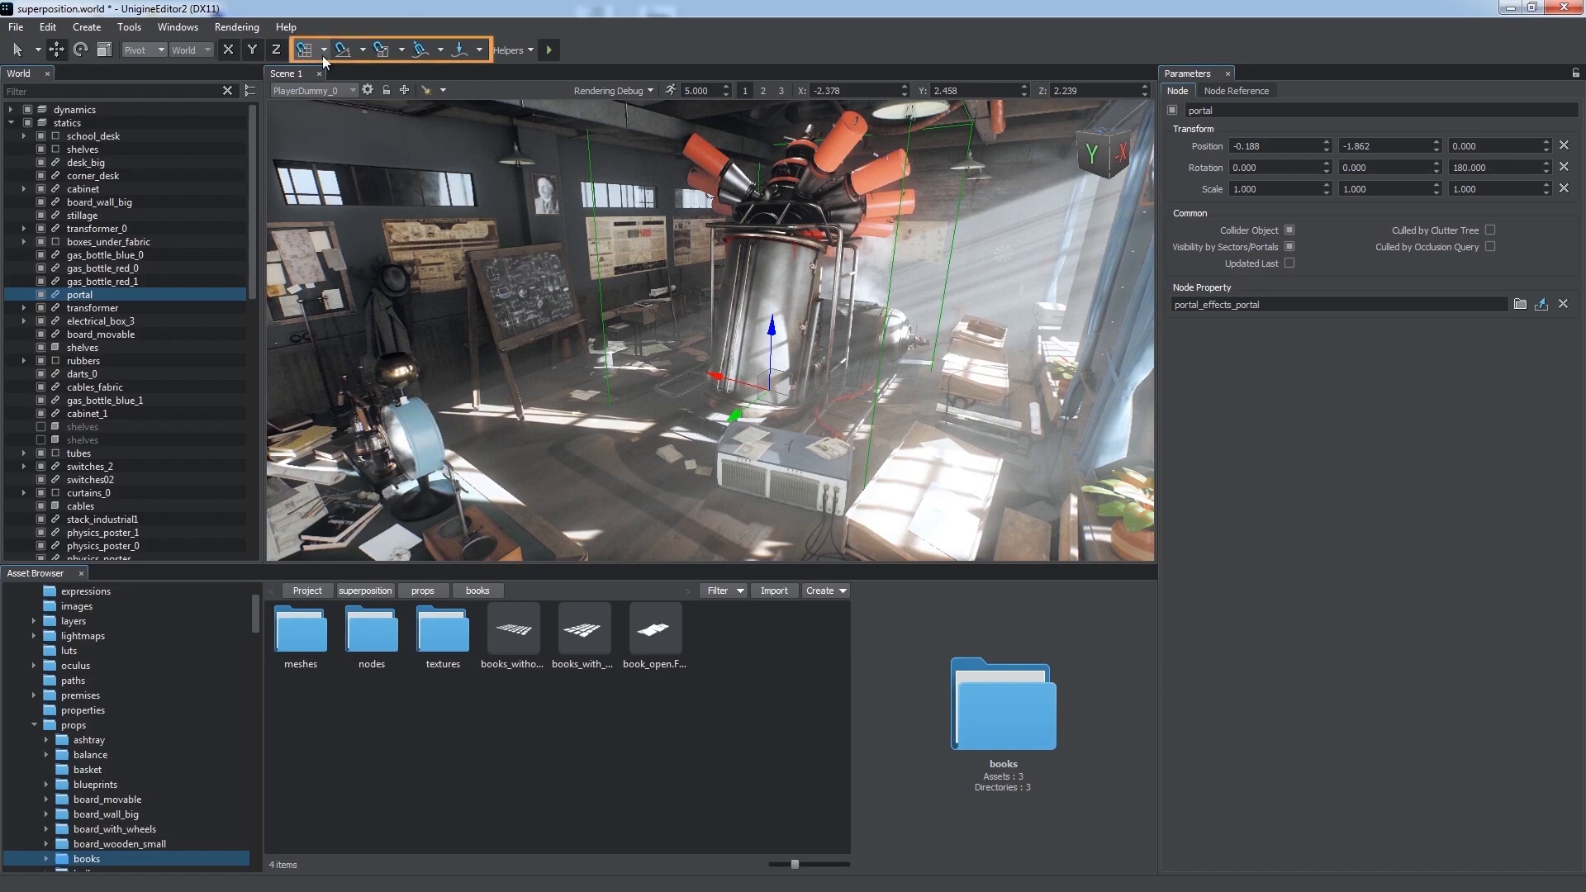
click(304, 48)
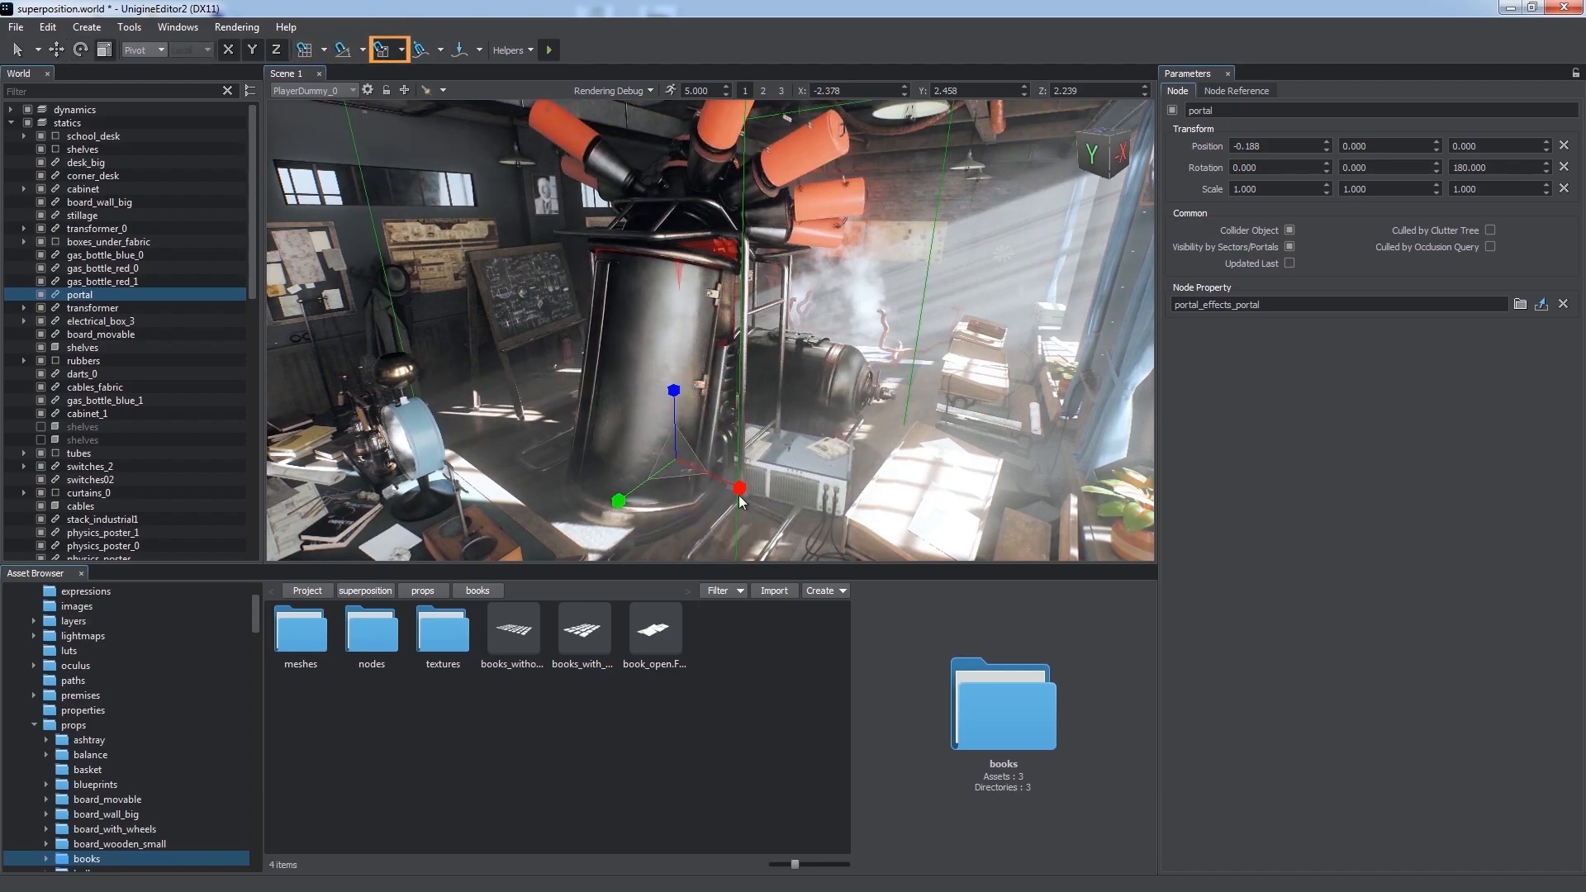
click(419, 49)
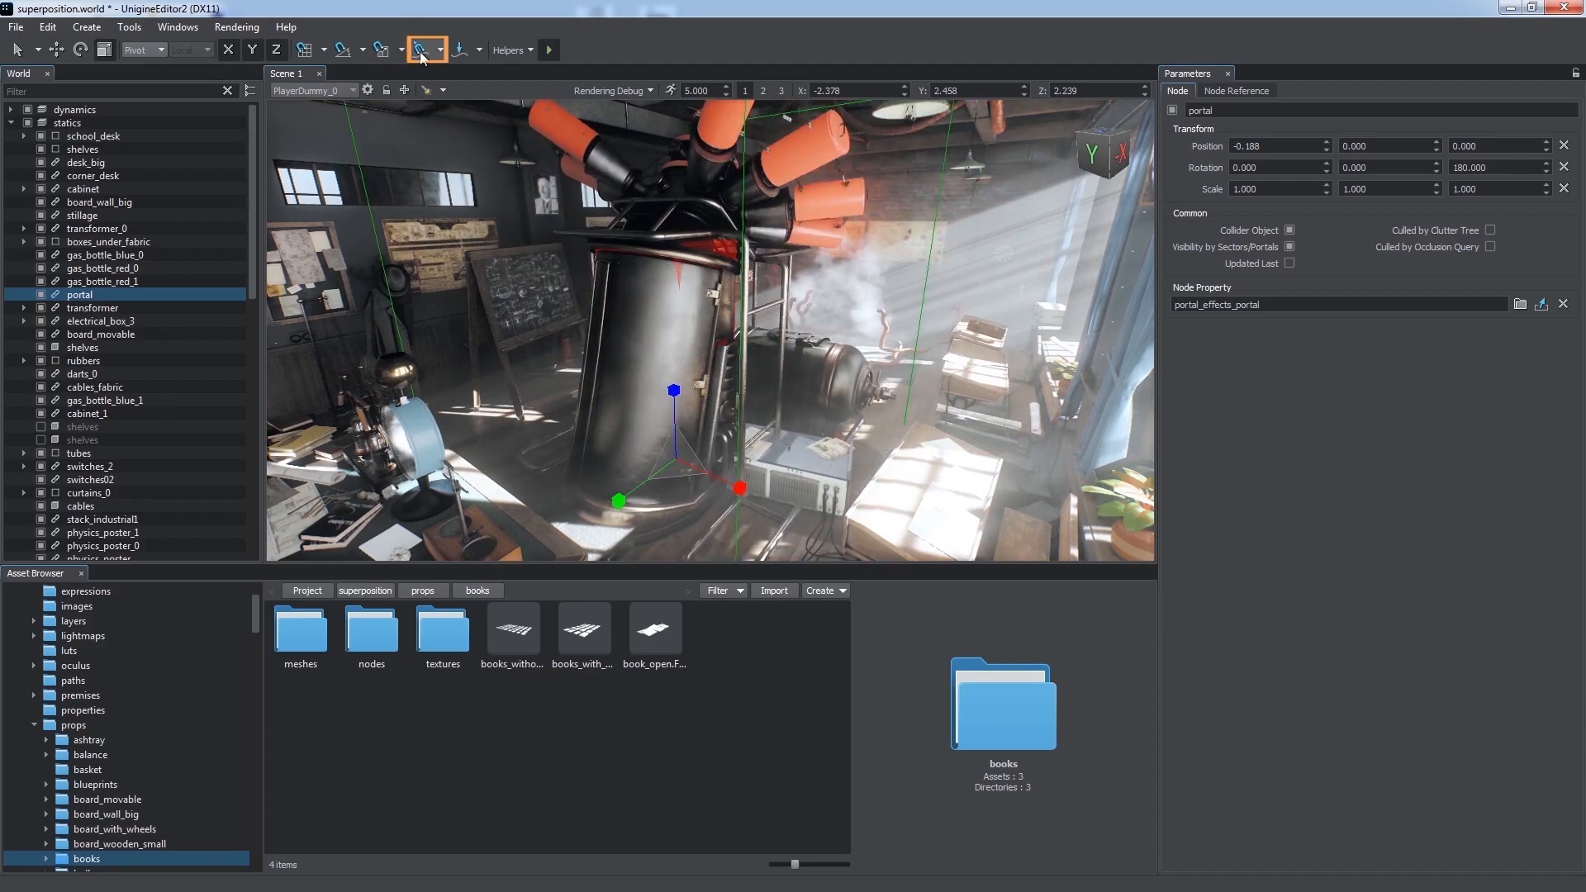
click(423, 50)
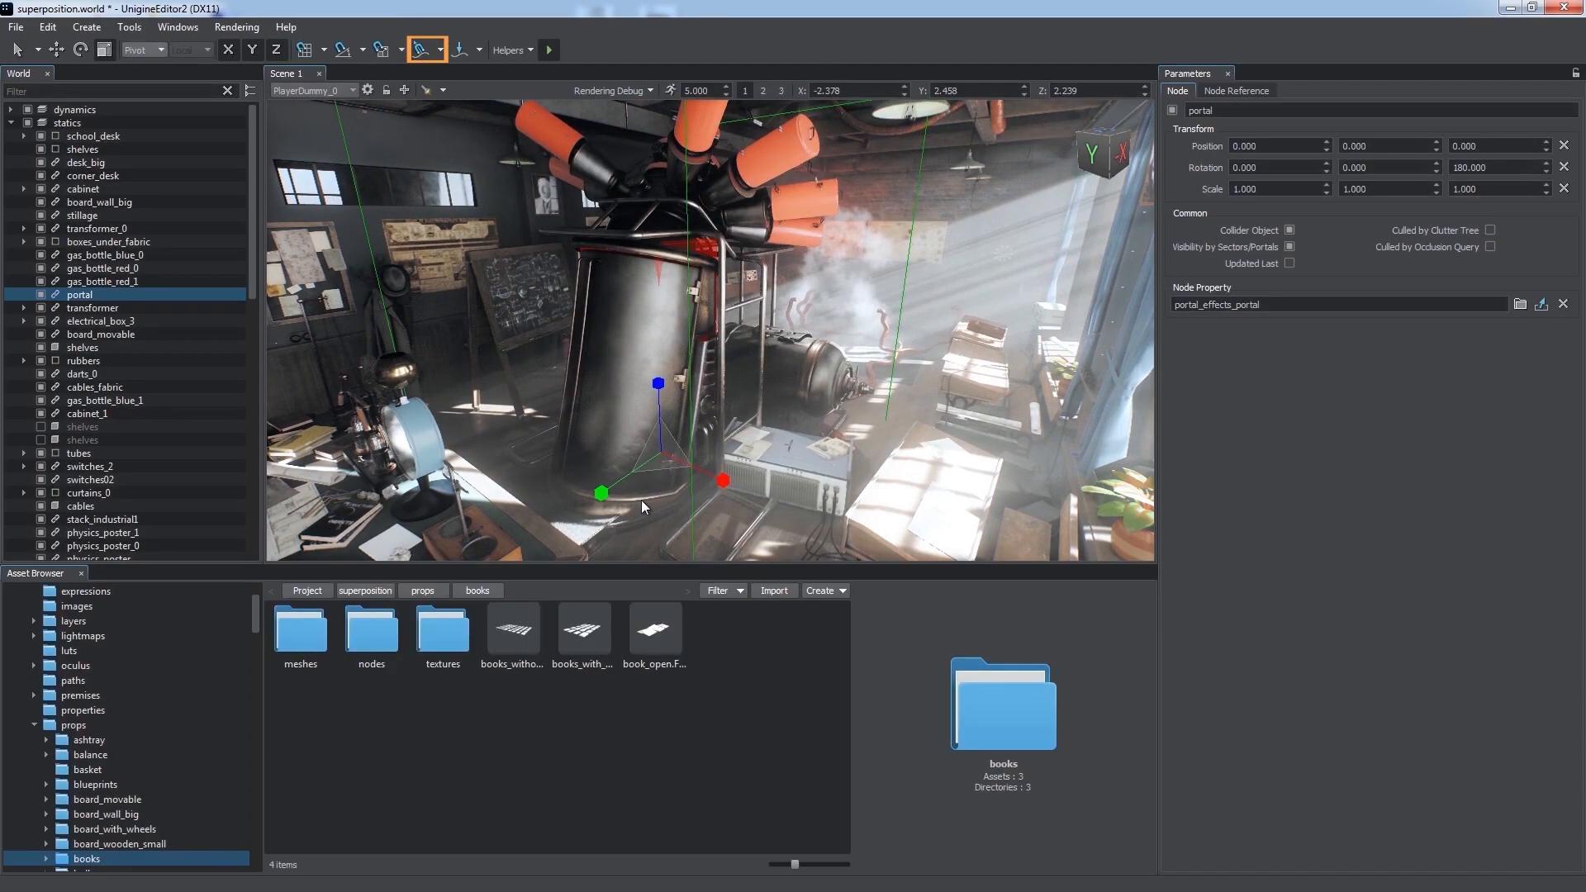
click(461, 50)
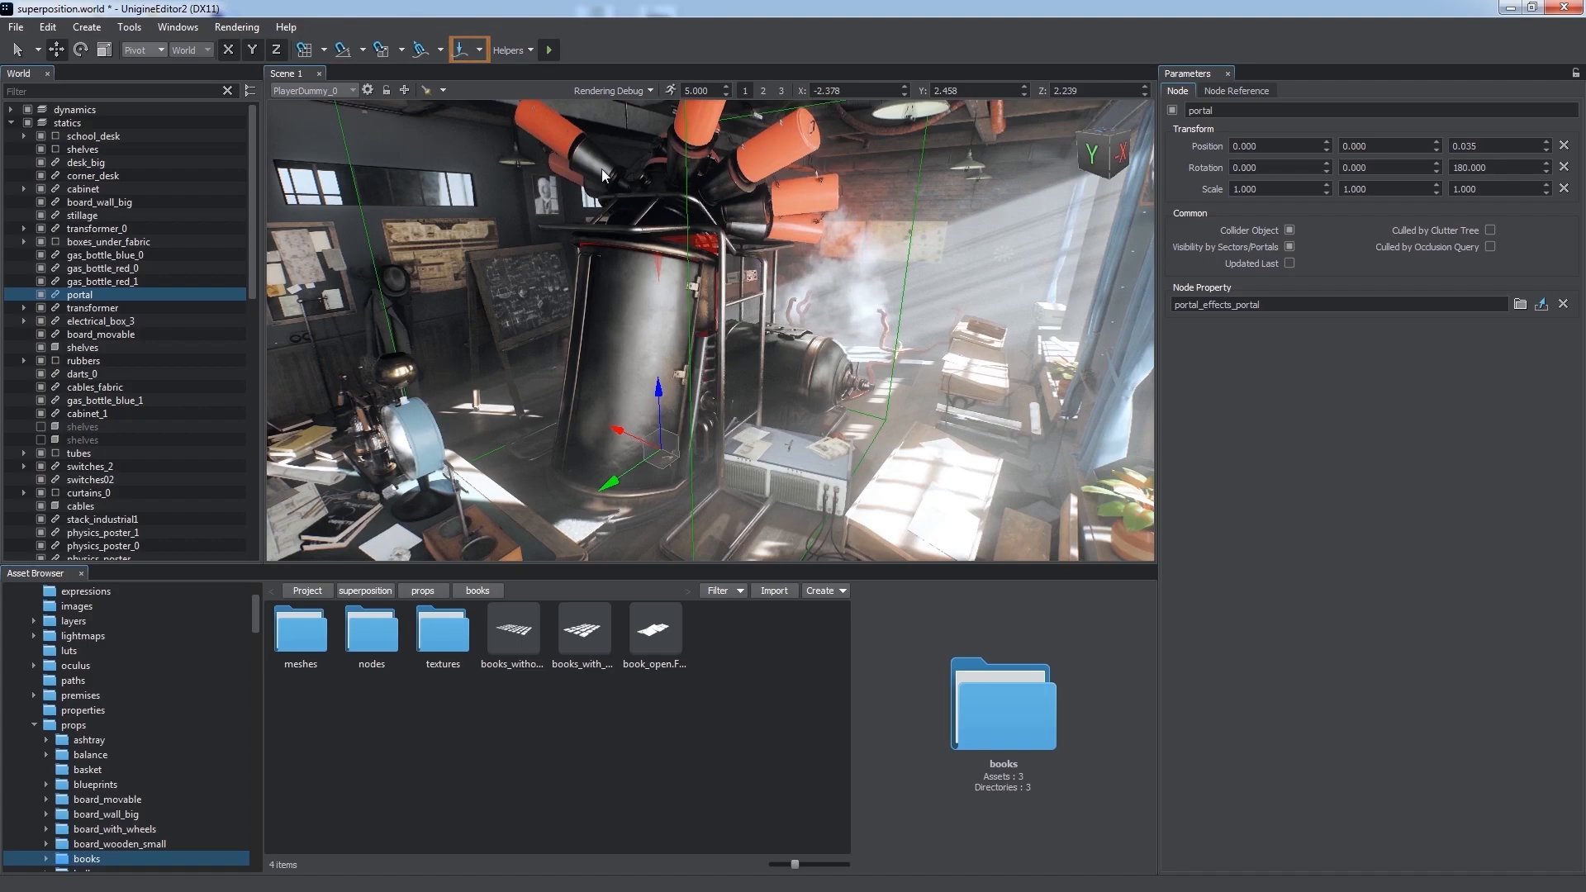
click(511, 49)
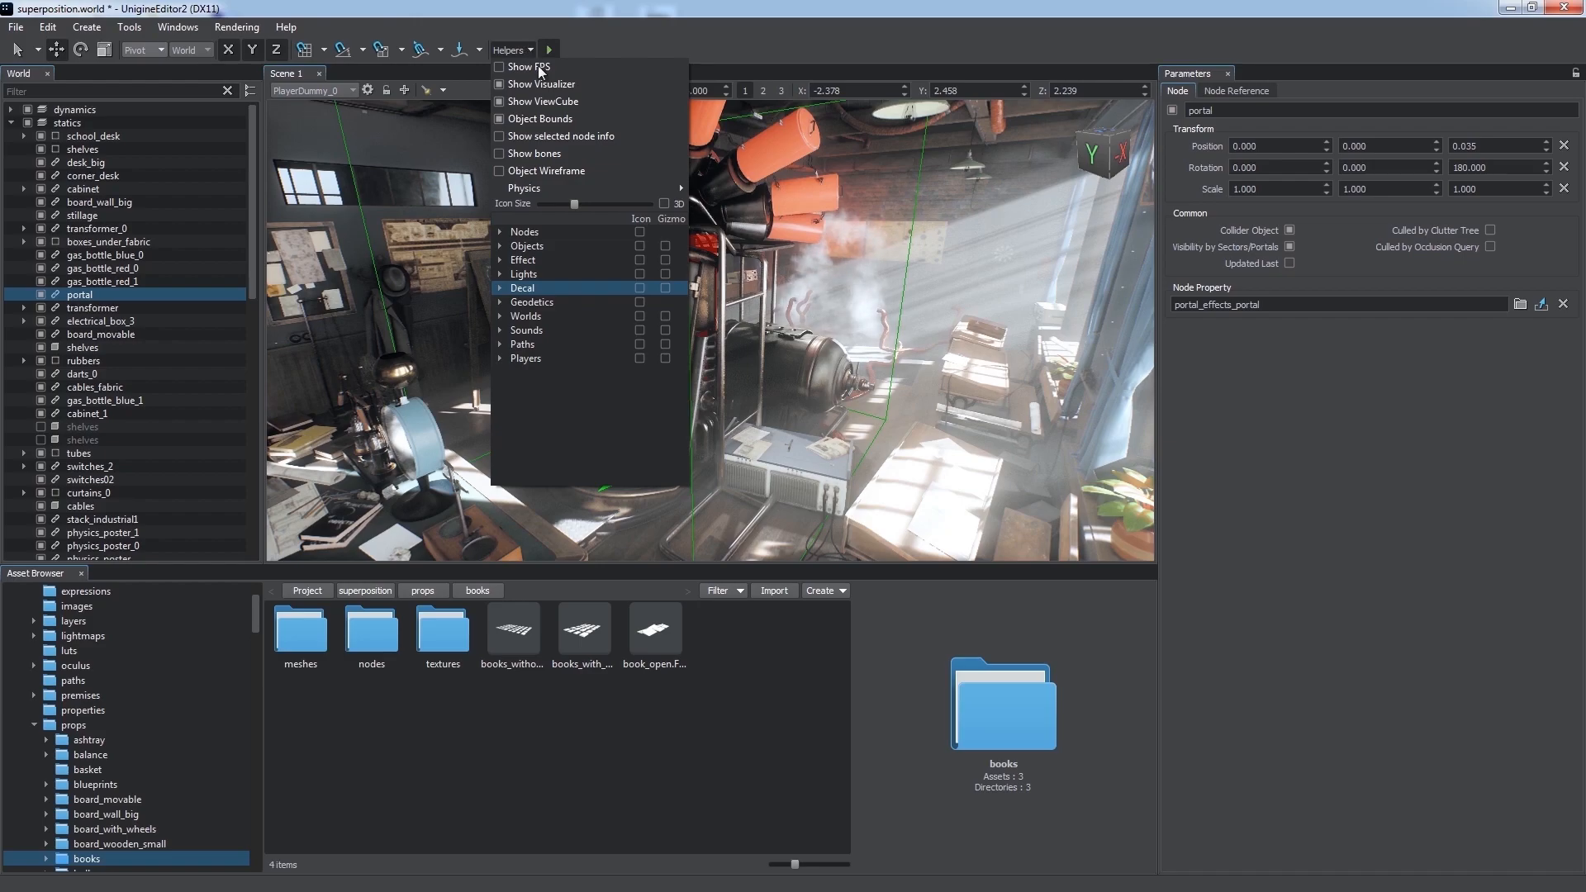
mouse_move(639, 337)
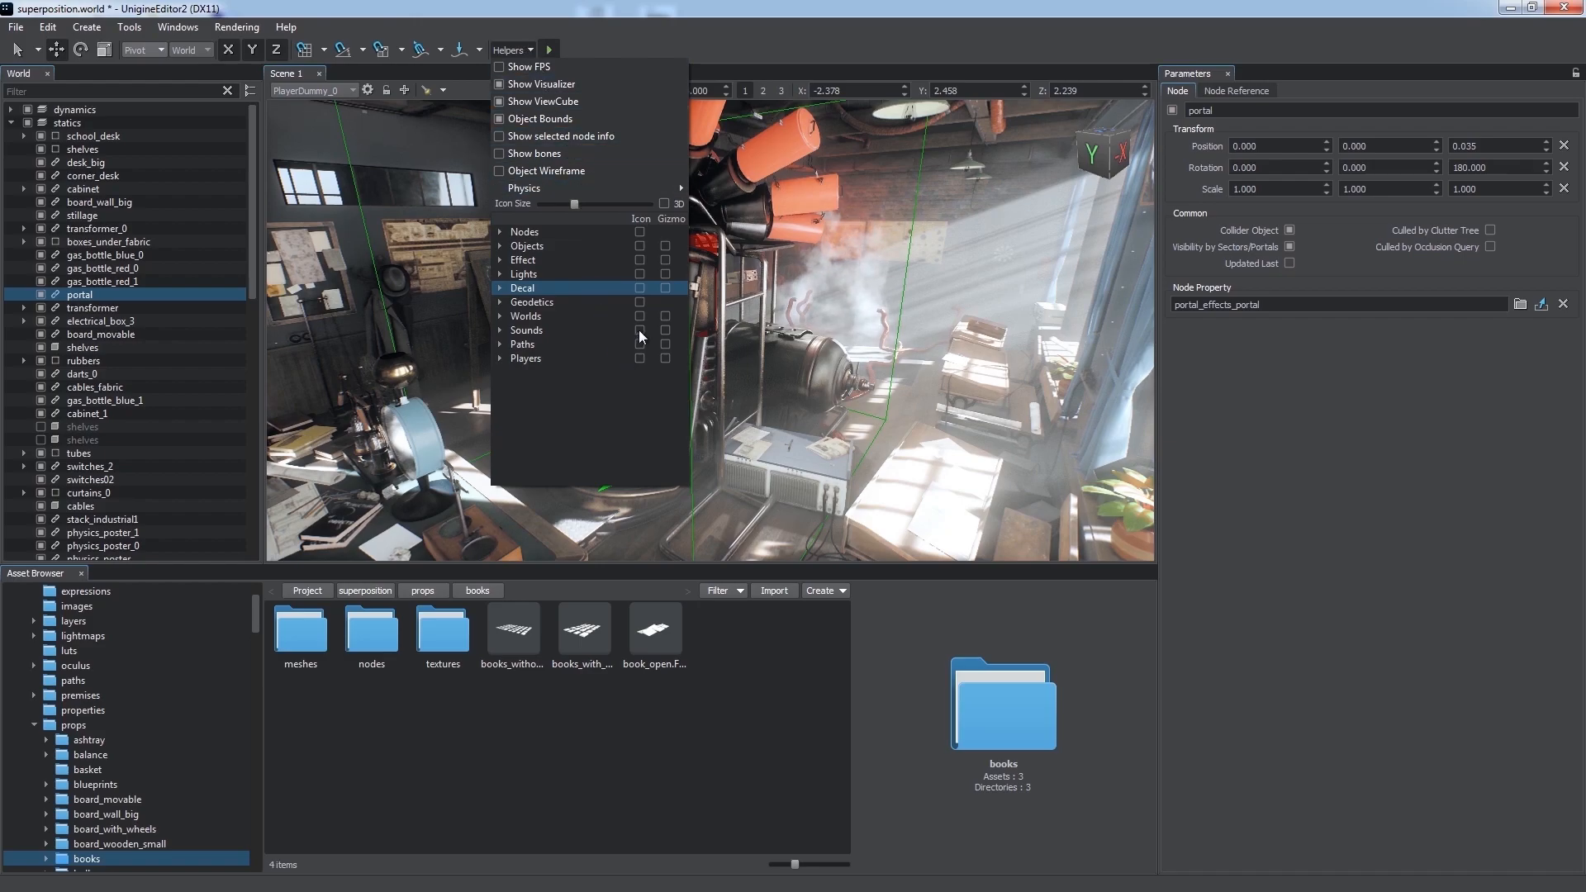
Tick the Icon checkbox for Decal in the Helpers list.
click(666, 274)
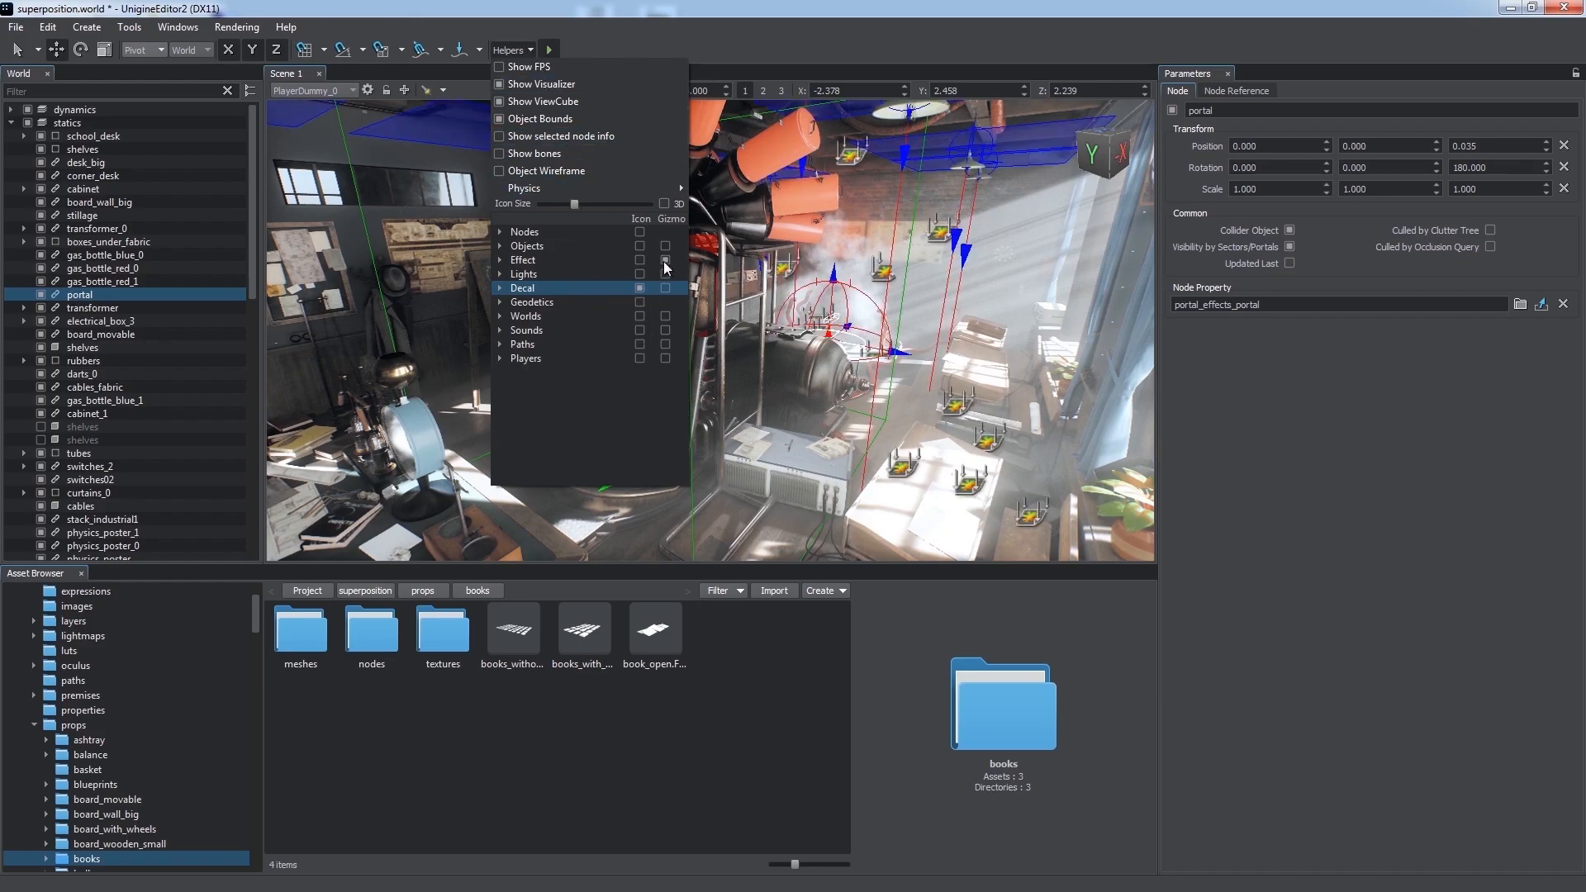